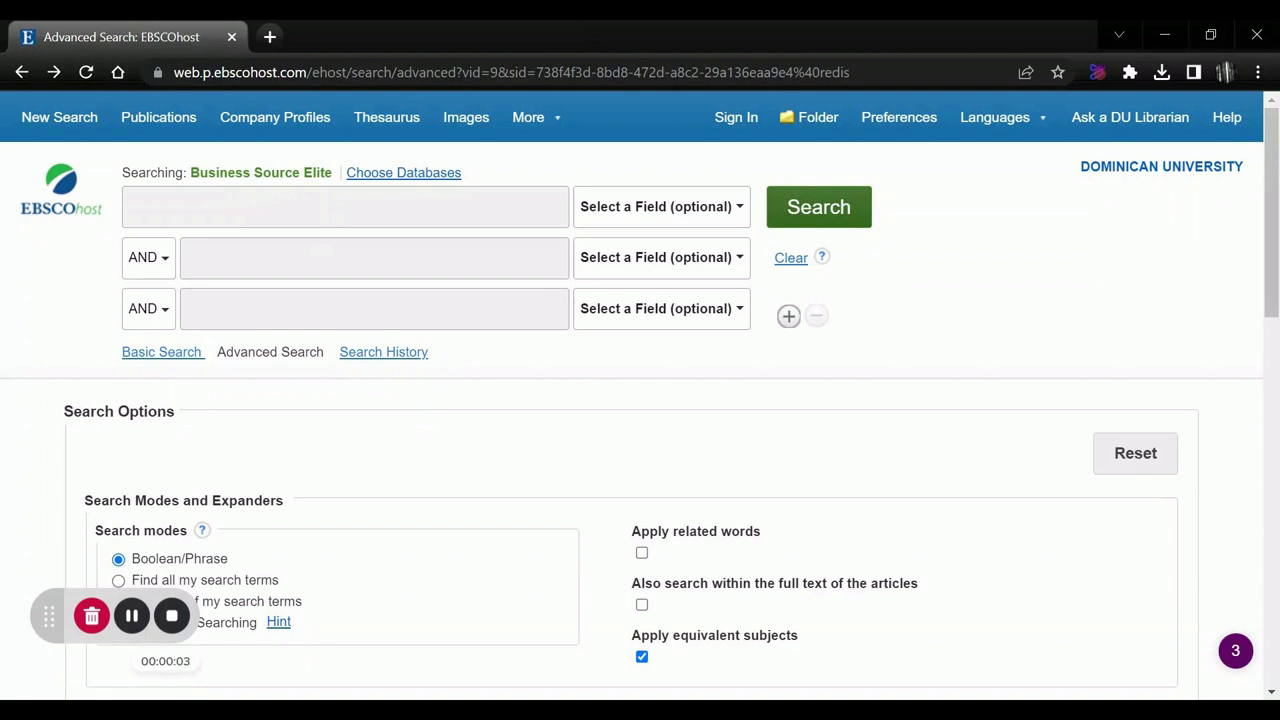
Type 'food processing' into the first advanced search box
{"action": "type", "text": "food processing"}
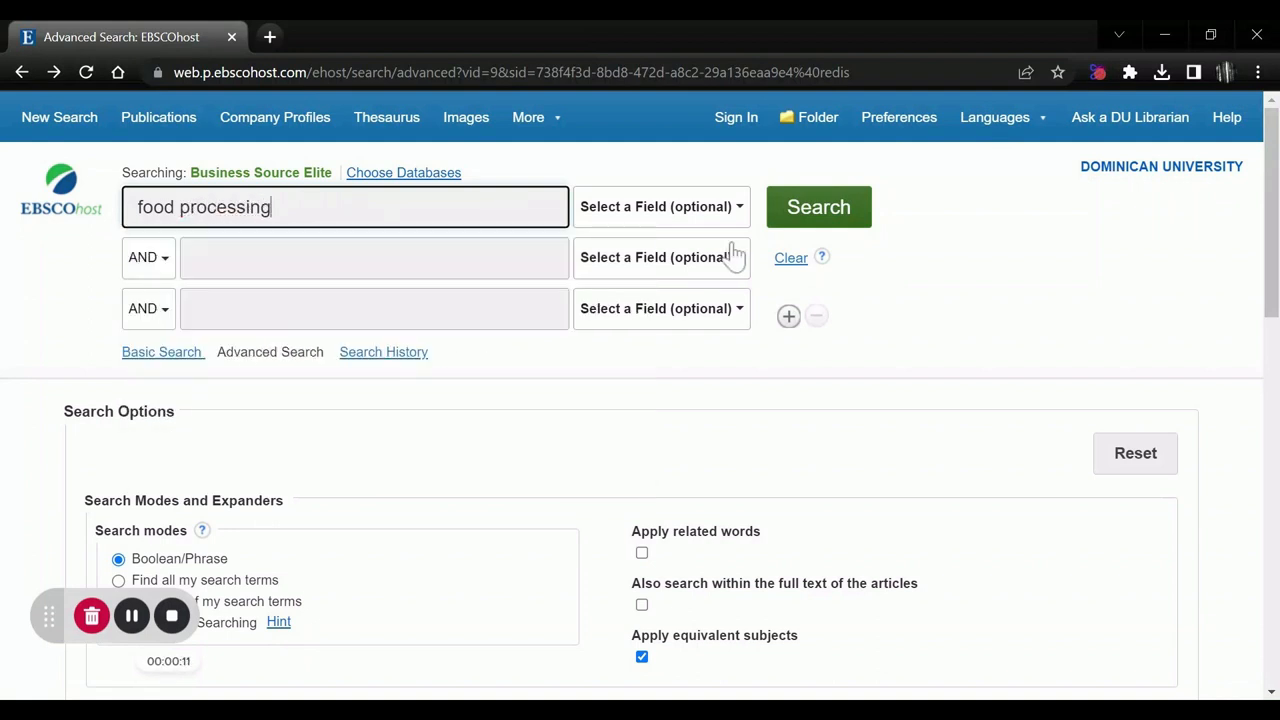
{"action": "mouse_move", "coordinate": [147, 280]}
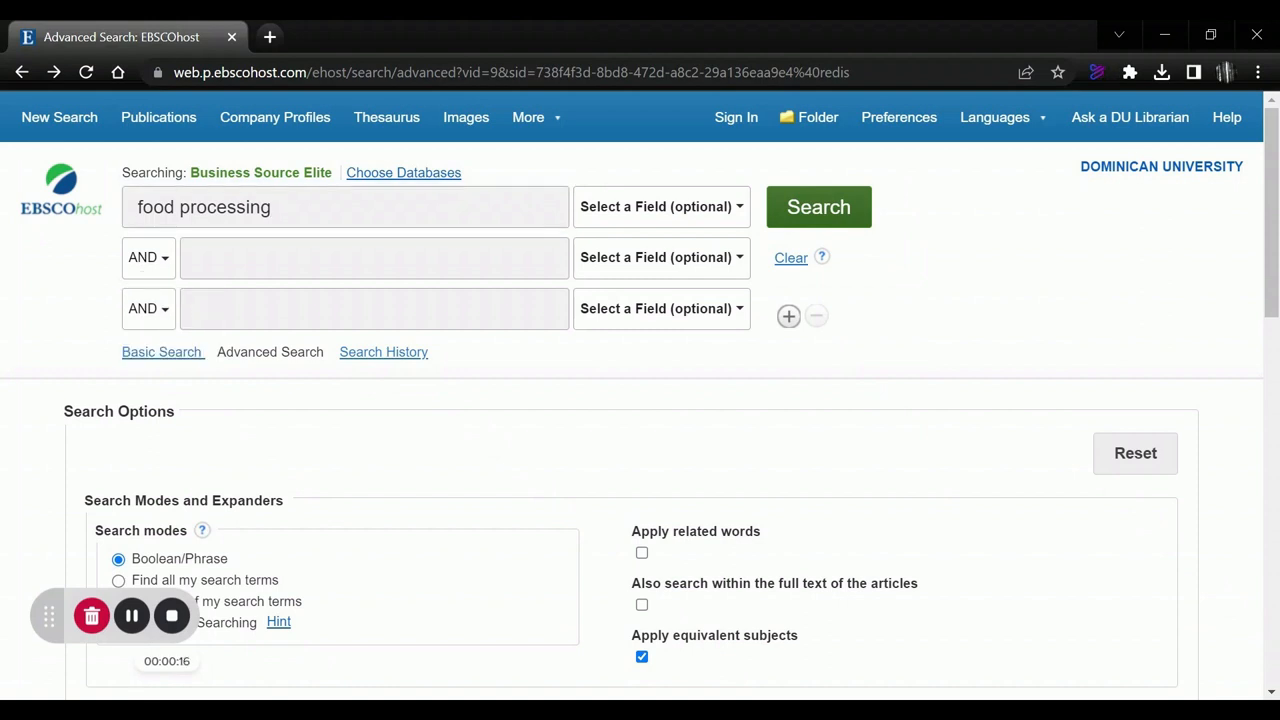
Search 'food processing' AND the suggested term 'industry analysis', getting two results
{"action": "type", "text": "indust"}
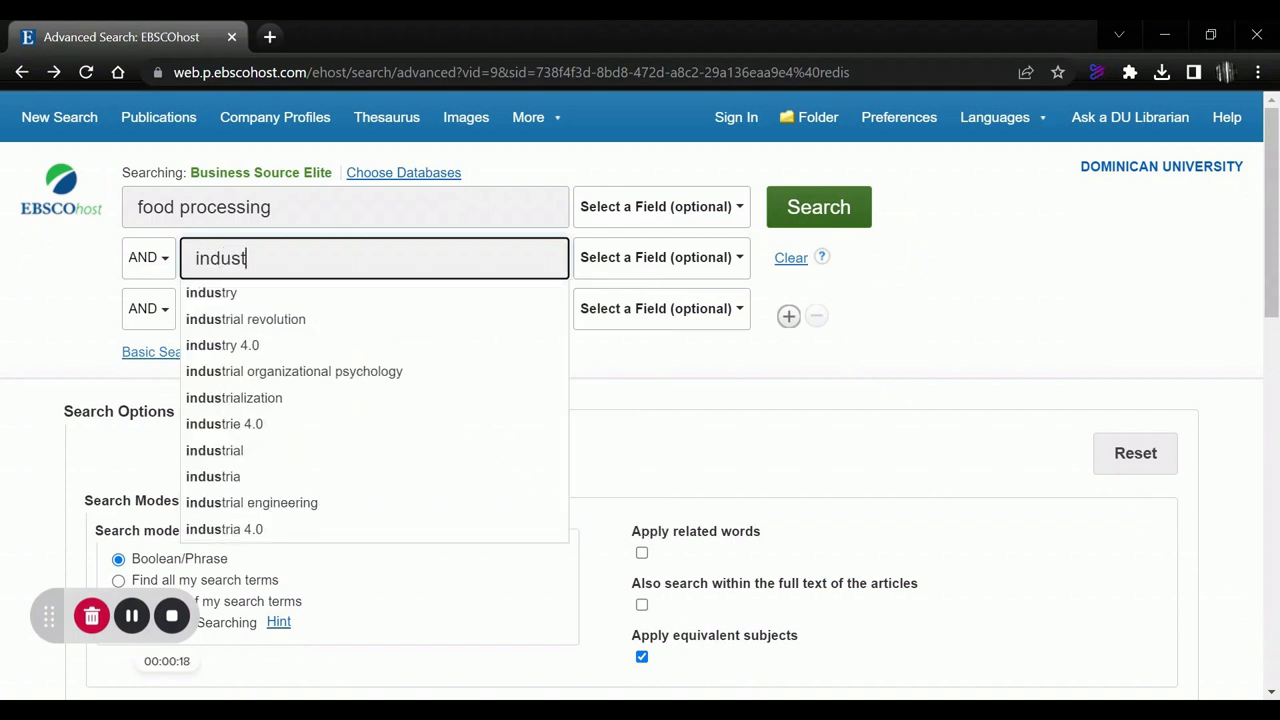
{"action": "left_click", "coordinate": [211, 292]}
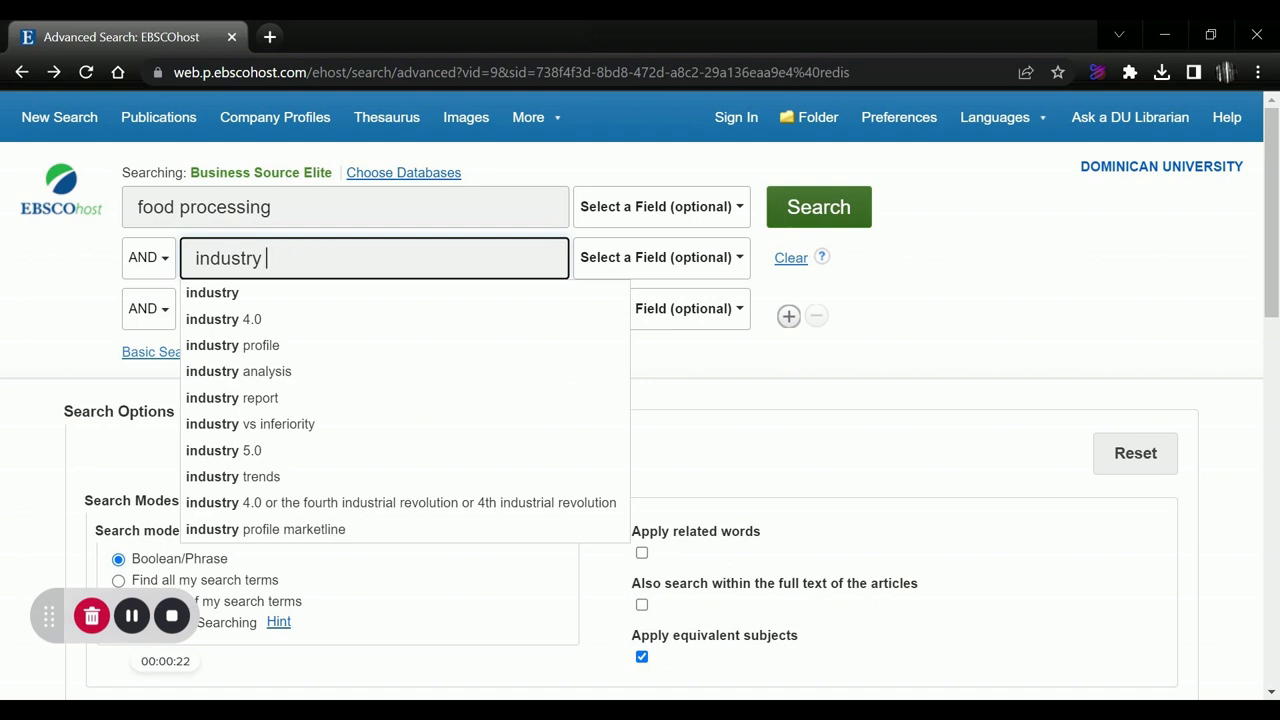
{"action": "mouse_move", "coordinate": [285, 345]}
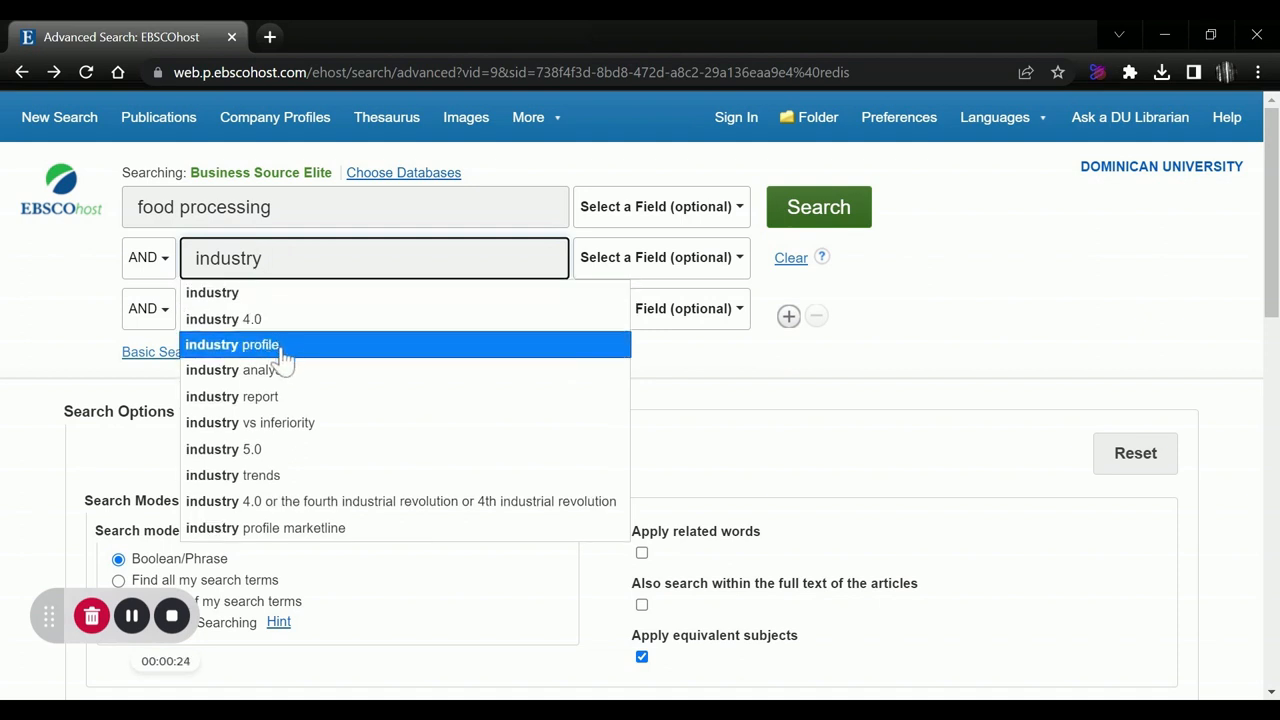
{"action": "mouse_move", "coordinate": [285, 397]}
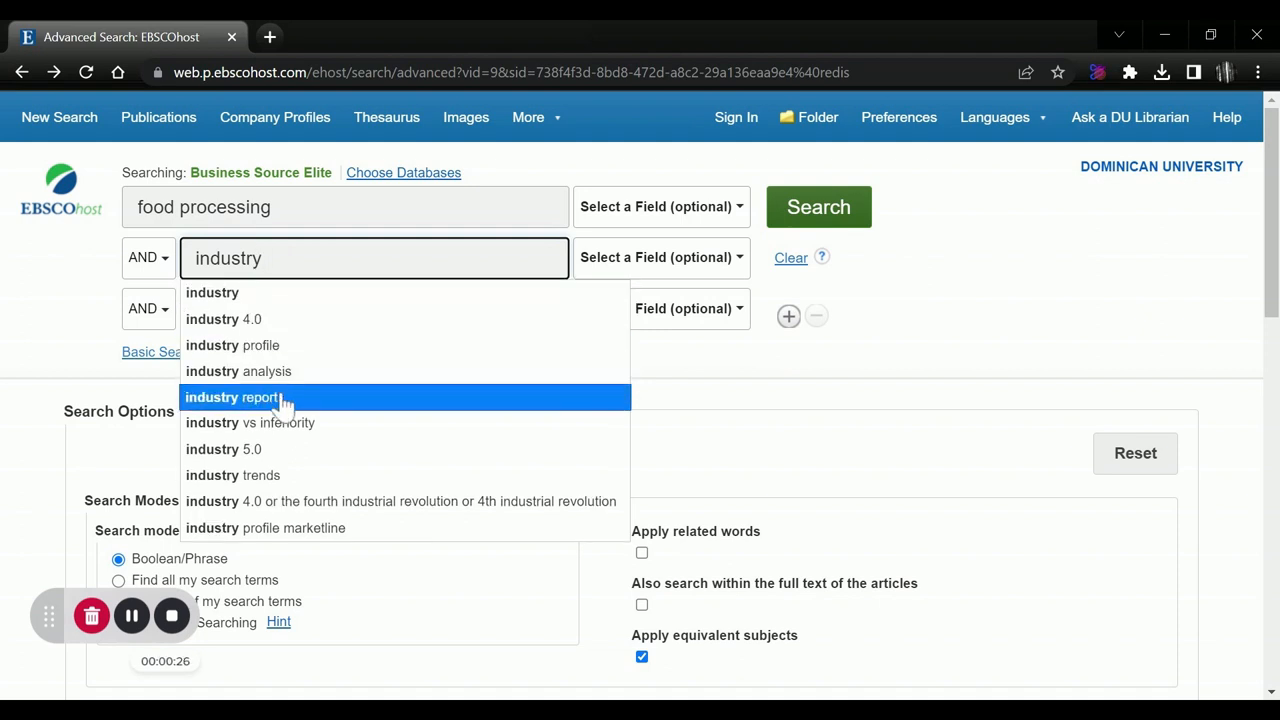
{"action": "mouse_move", "coordinate": [270, 371]}
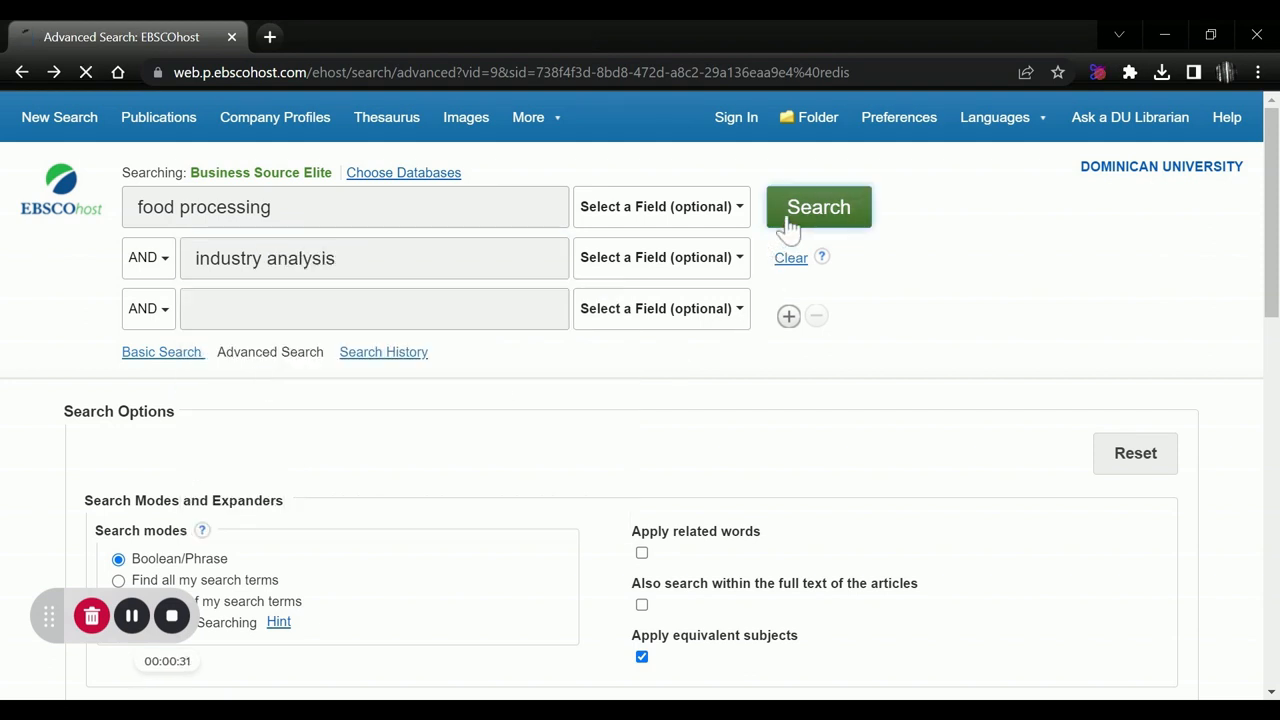
{"action": "left_click", "coordinate": [818, 207]}
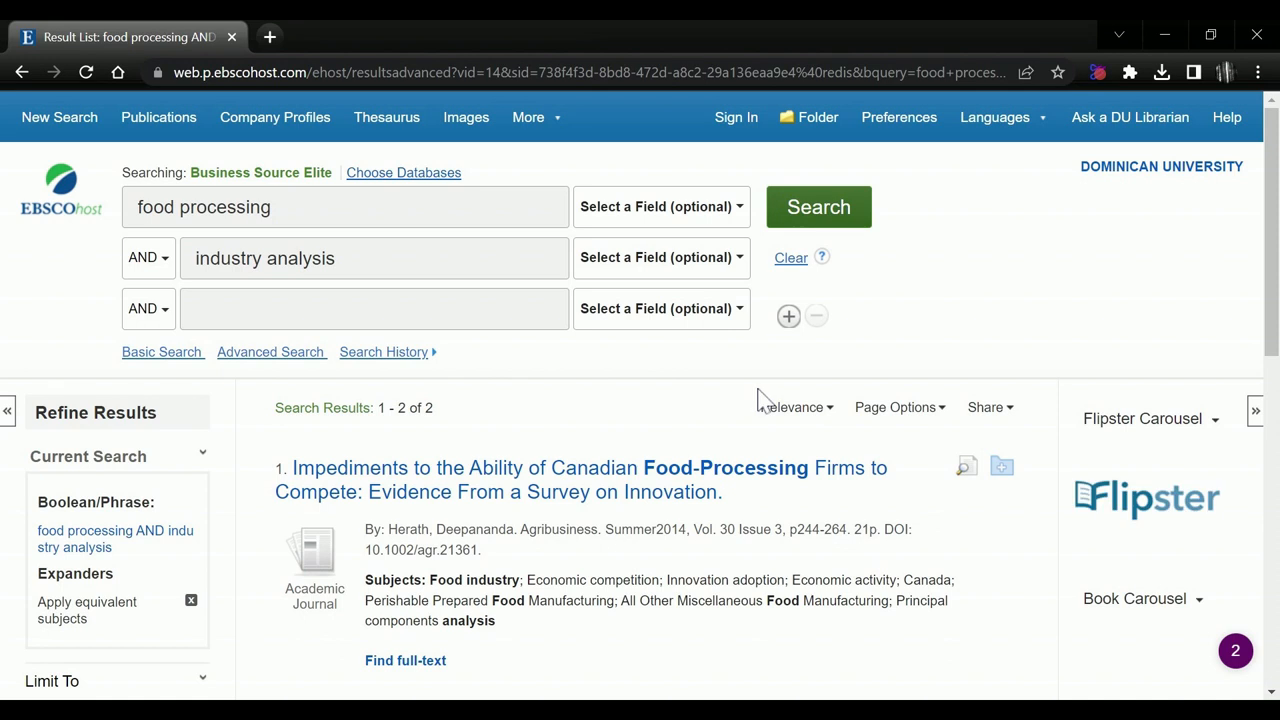
{"action": "scroll", "scroll_direction": "down", "scroll_amount": 3}
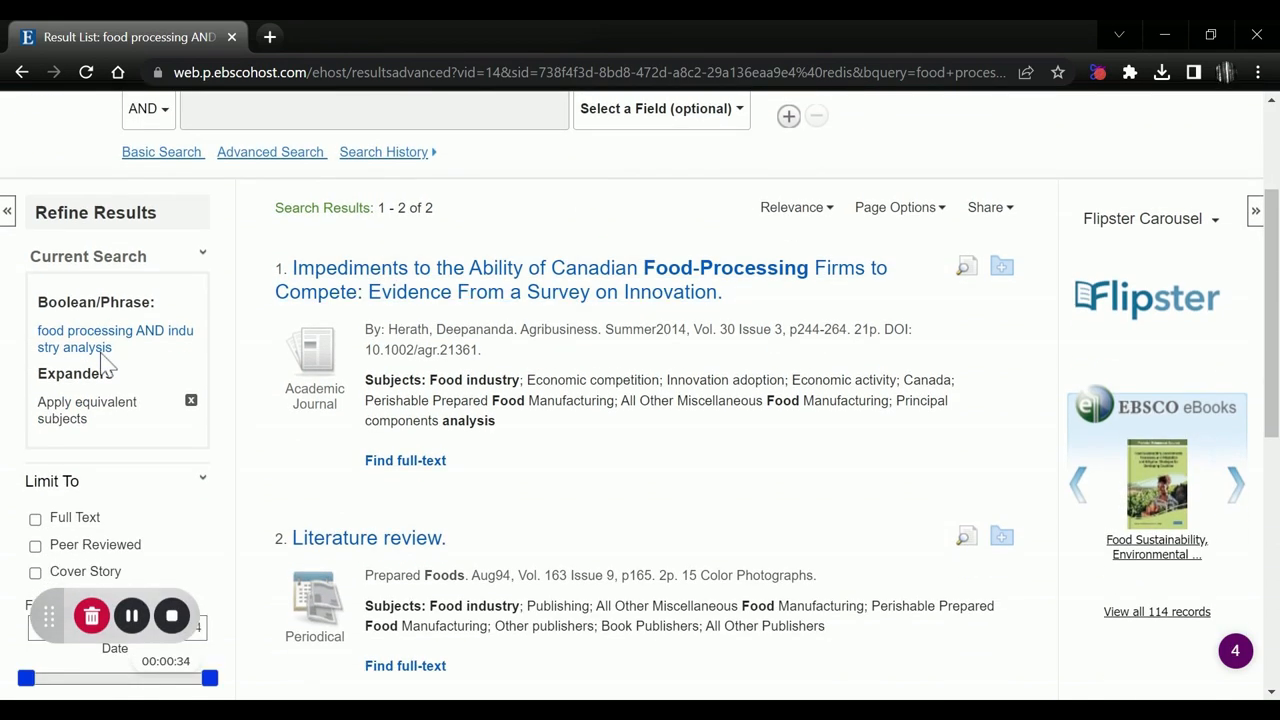
{"action": "mouse_move", "coordinate": [328, 640]}
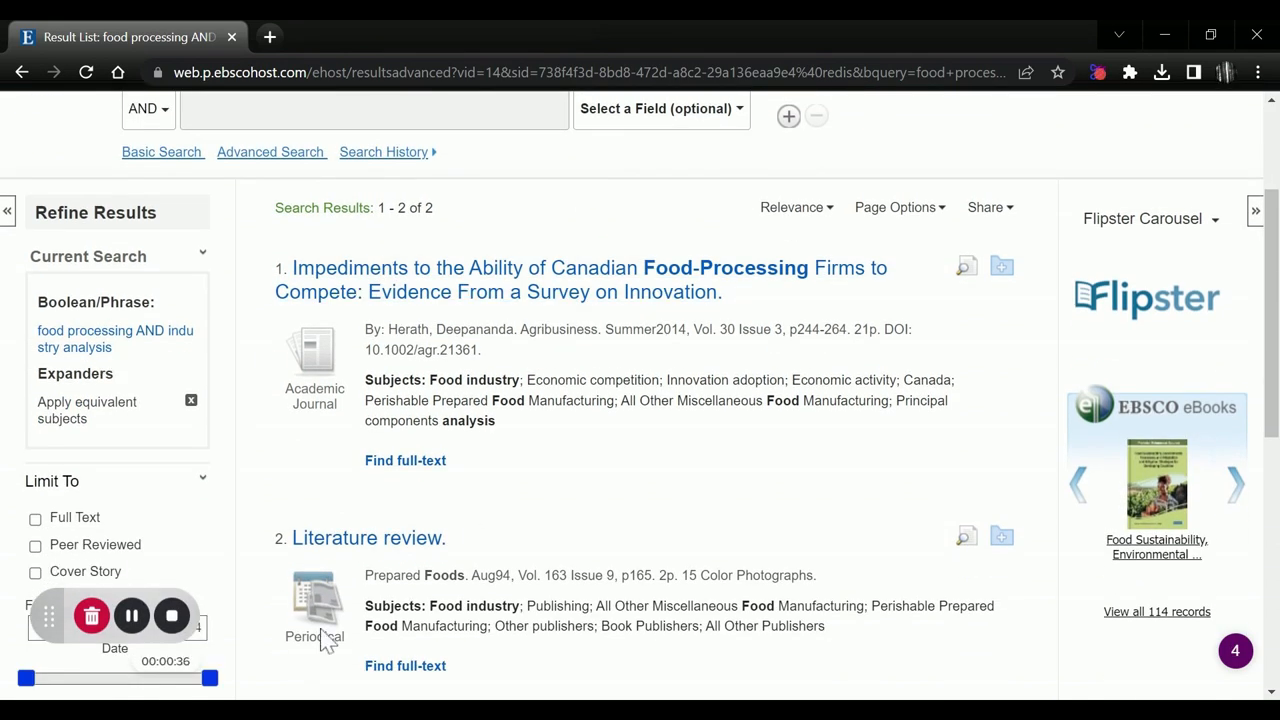
{"action": "mouse_move", "coordinate": [549, 521]}
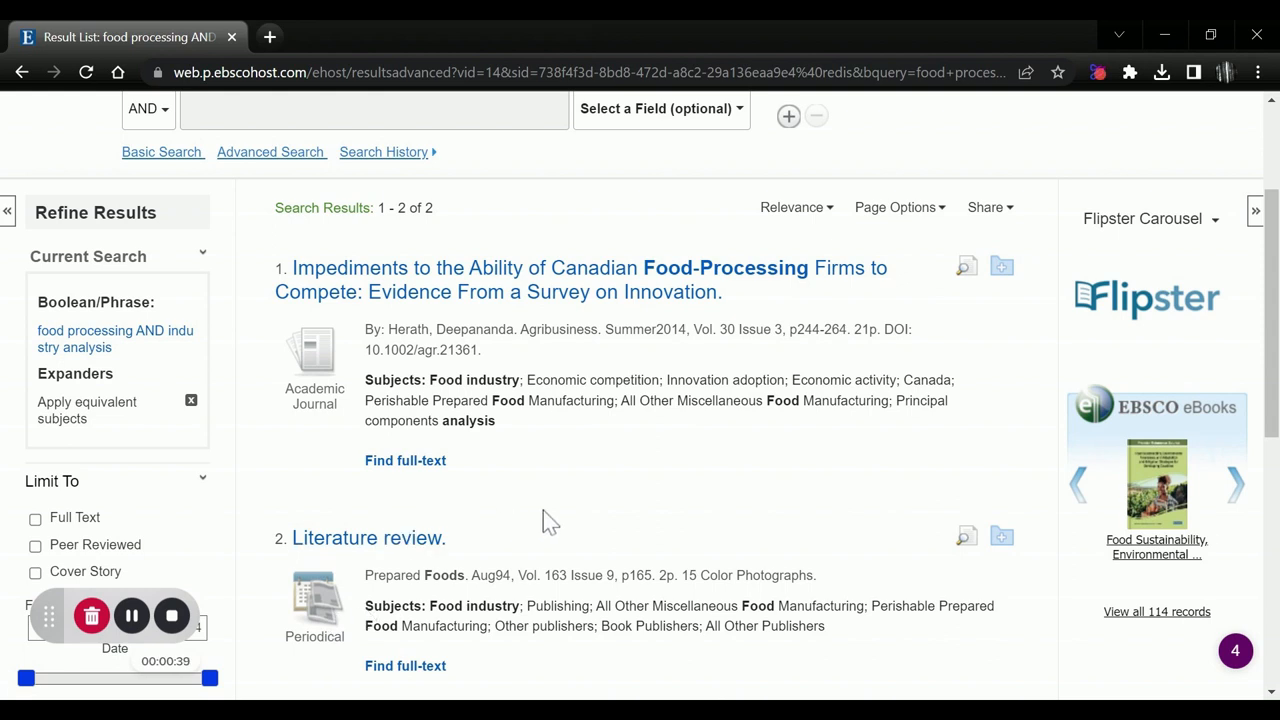
{"action": "scroll", "scroll_direction": "up", "scroll_amount": 3}
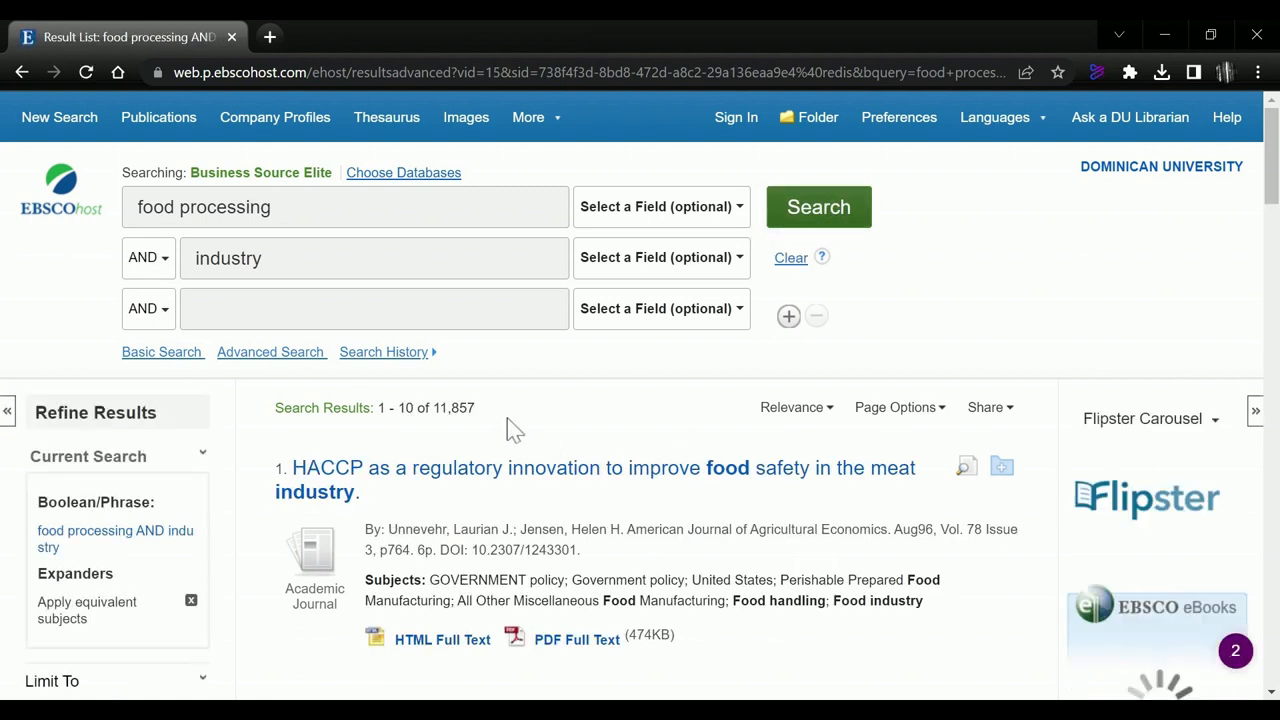
Scroll the 11,857 'food processing AND industry' results down to the Limit To panel
{"action": "scroll", "scroll_direction": "down", "scroll_amount": 3}
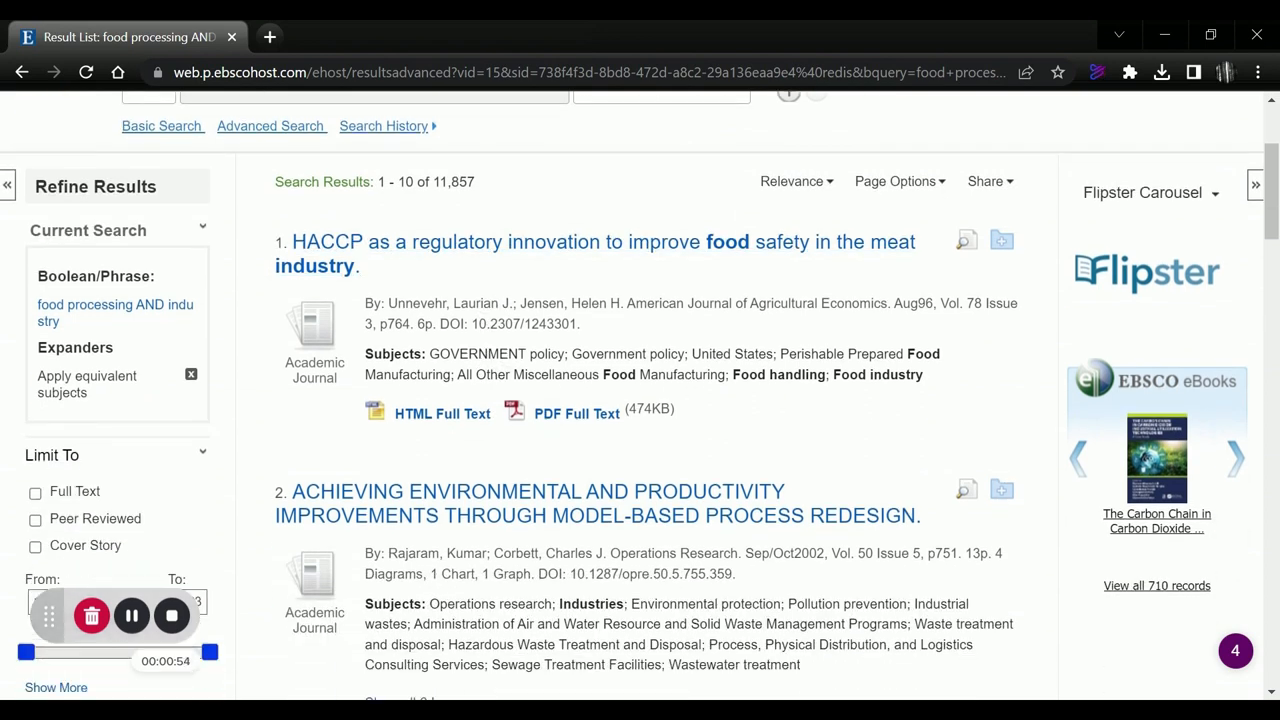
{"action": "scroll", "scroll_direction": "down", "scroll_amount": 3}
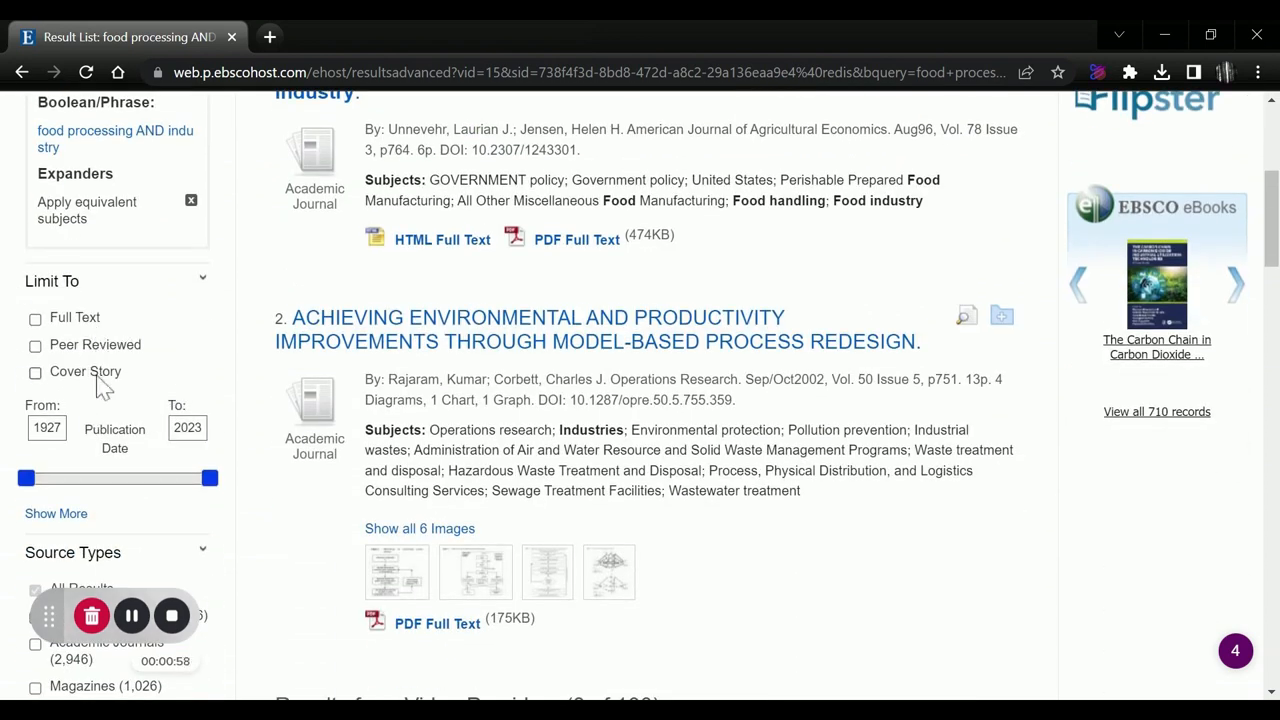
Drag the Publication Date slider to start at 2017, leaving 3,053 results
{"action": "scroll", "scroll_direction": "down", "scroll_amount": 3}
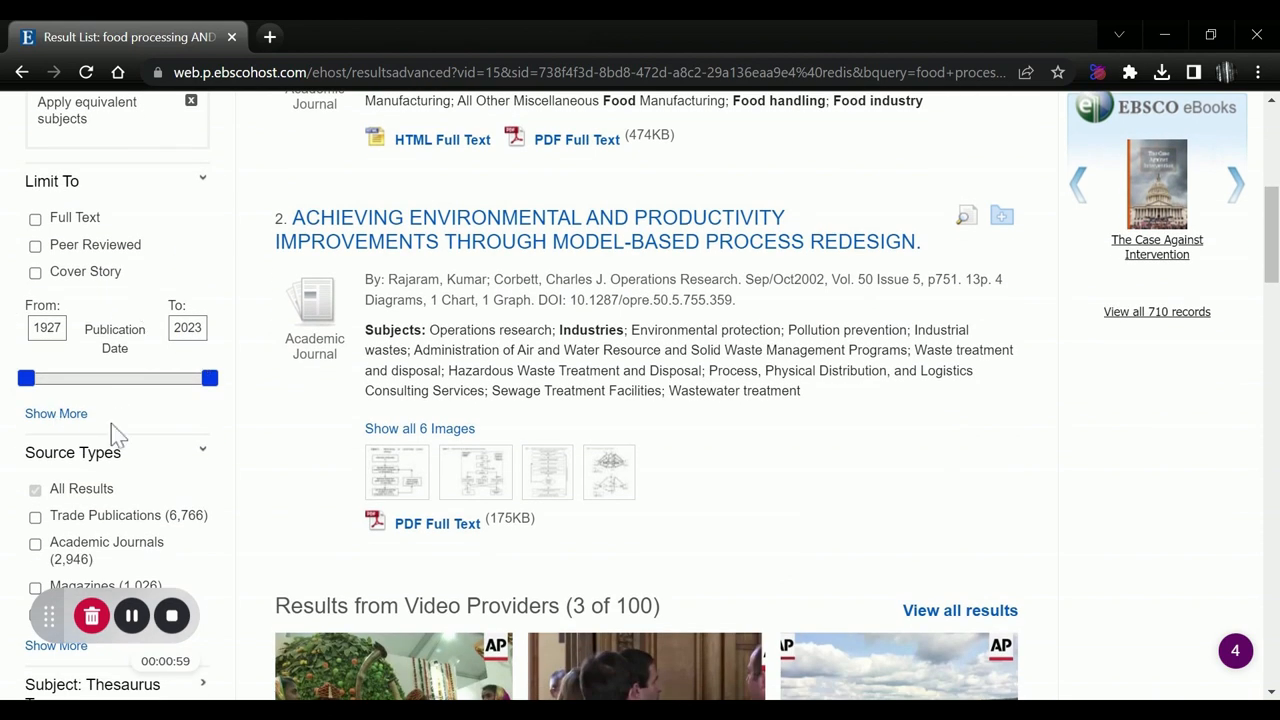
{"action": "left_click_drag", "start_coordinate": [27, 378], "coordinate": [152, 378]}
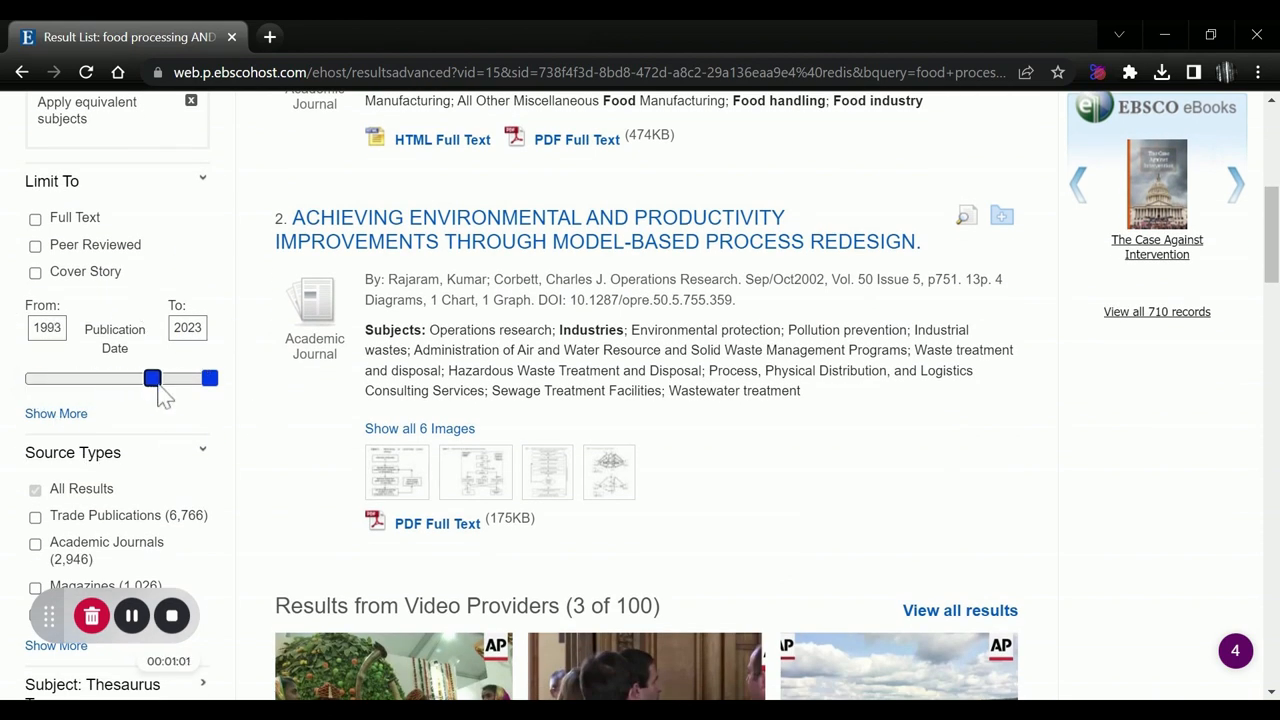
{"action": "left_click_drag", "start_coordinate": [152, 378], "coordinate": [203, 378]}
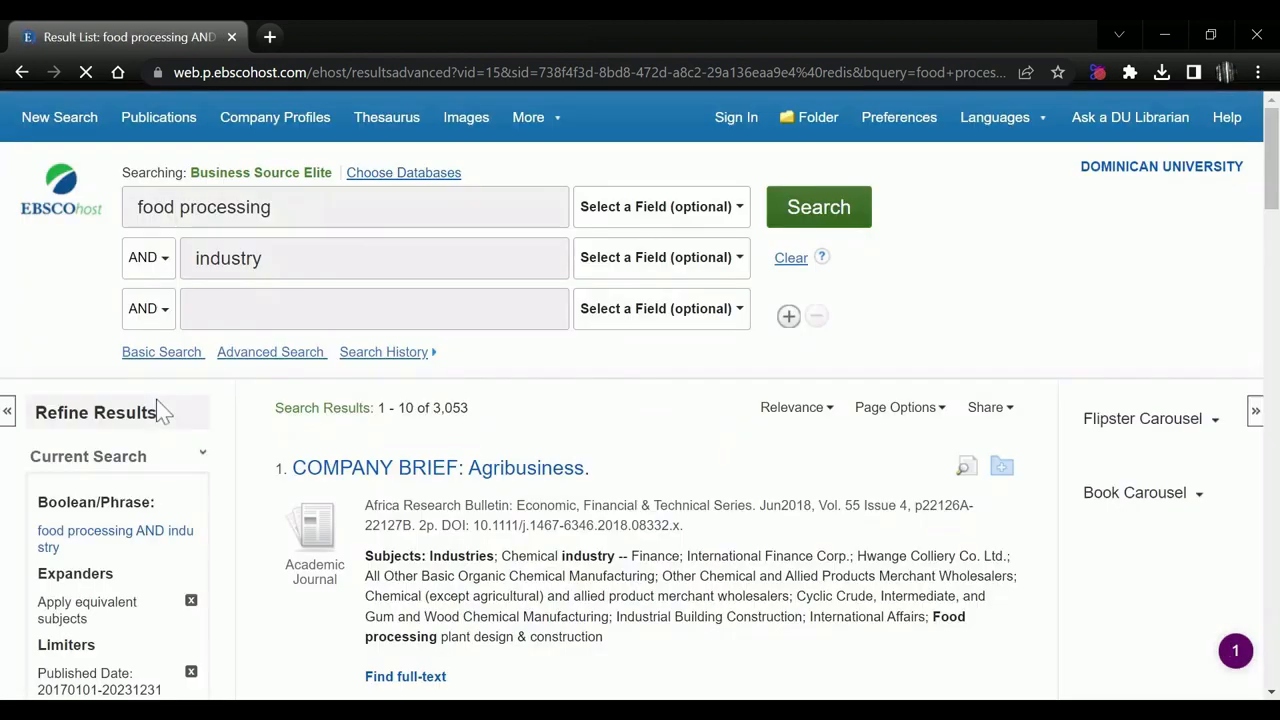
{"action": "scroll", "scroll_direction": "down", "scroll_amount": 3}
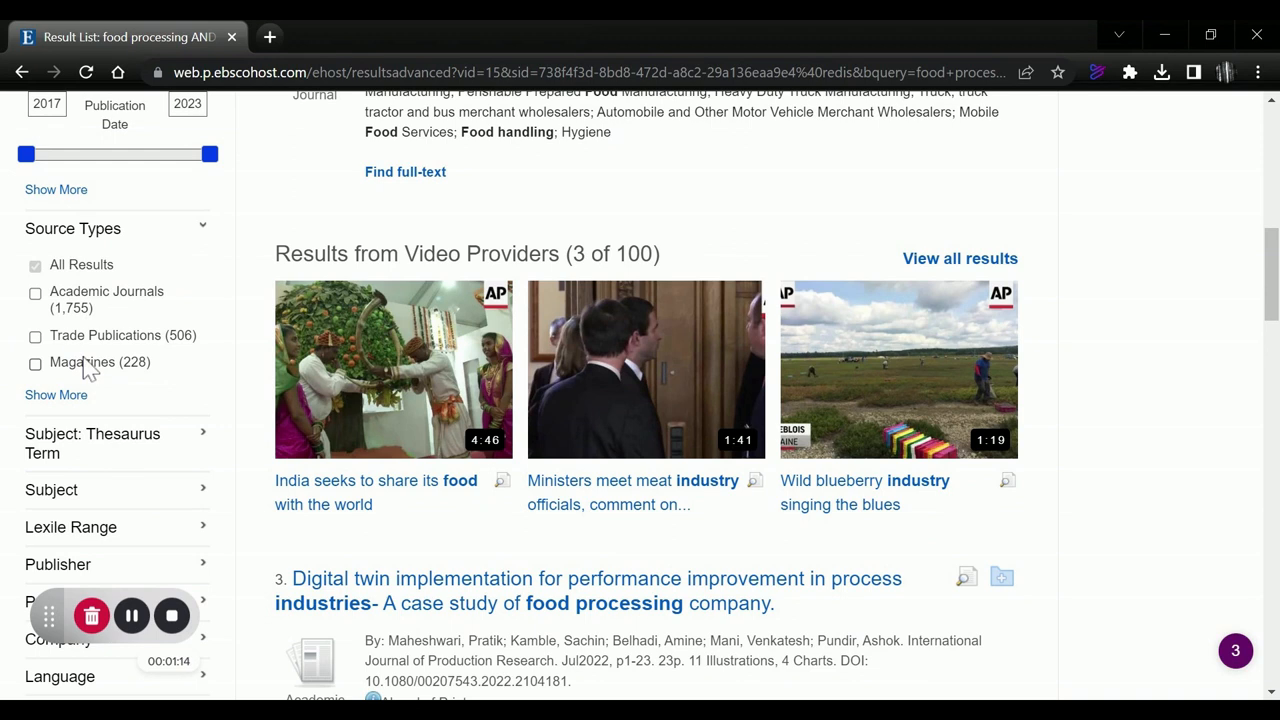
{"action": "scroll", "scroll_direction": "down", "scroll_amount": 3}
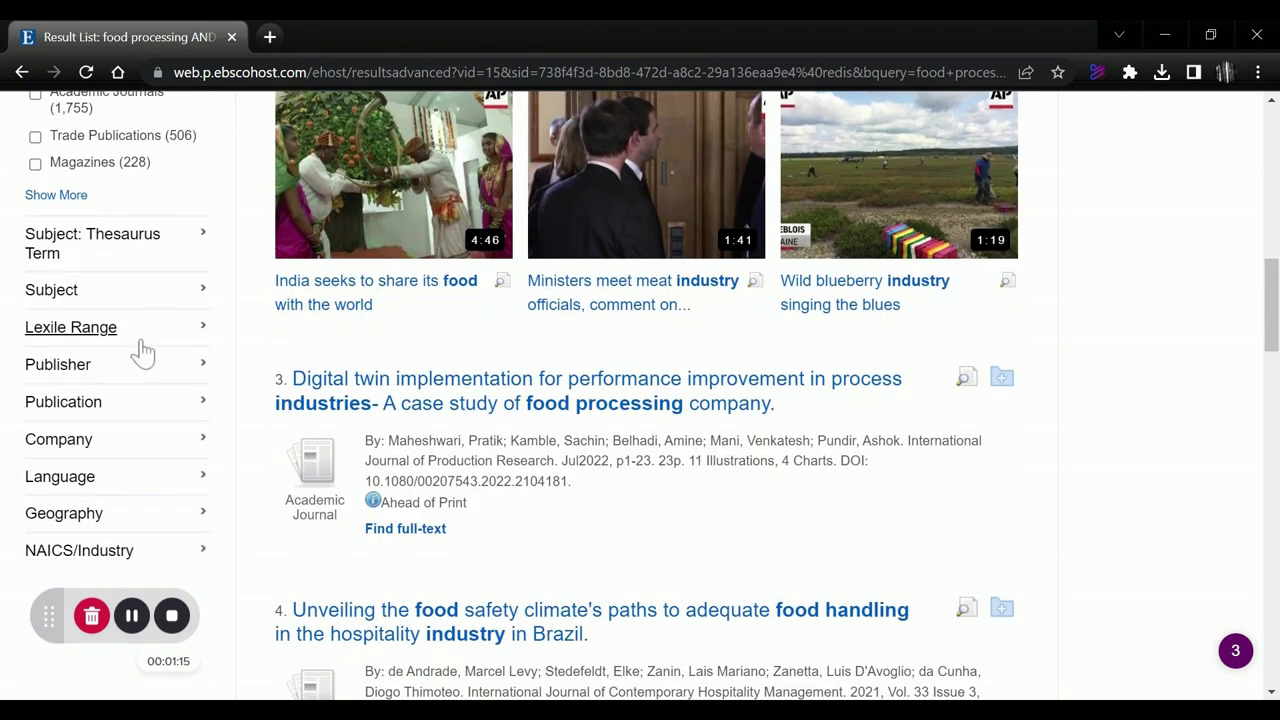
{"action": "scroll", "scroll_direction": "down", "scroll_amount": 3}
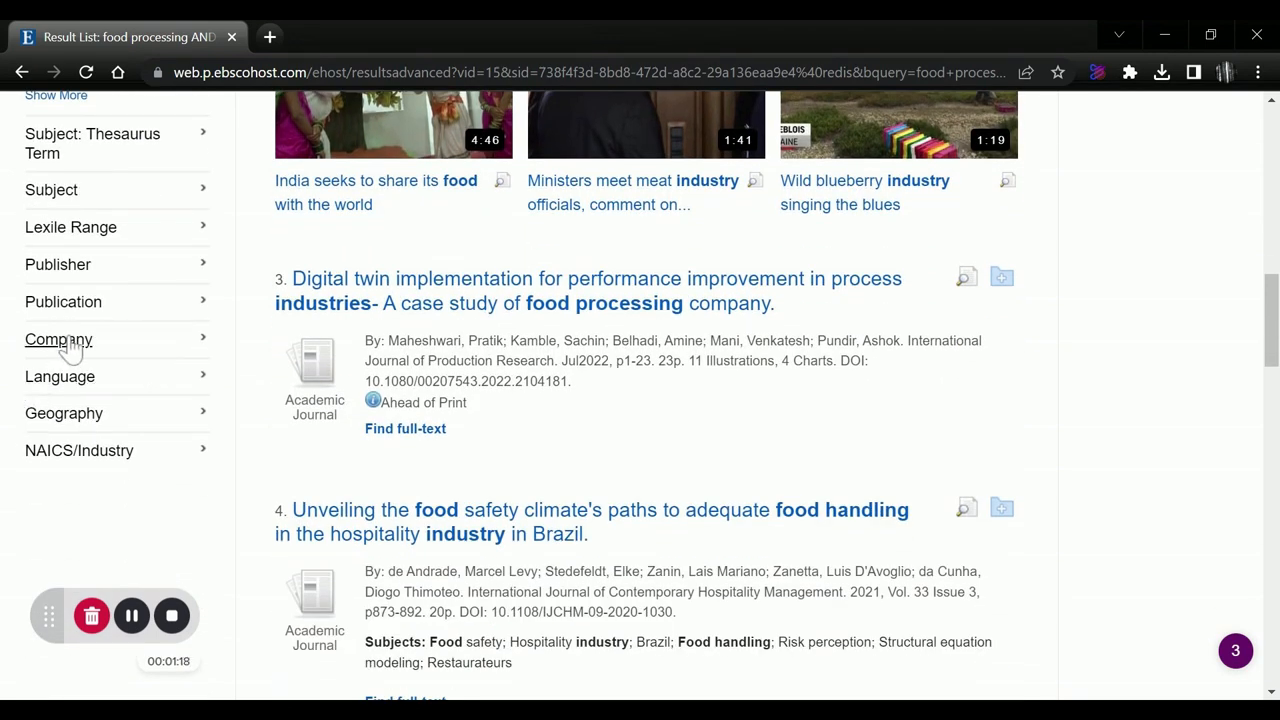
{"action": "mouse_move", "coordinate": [55, 410]}
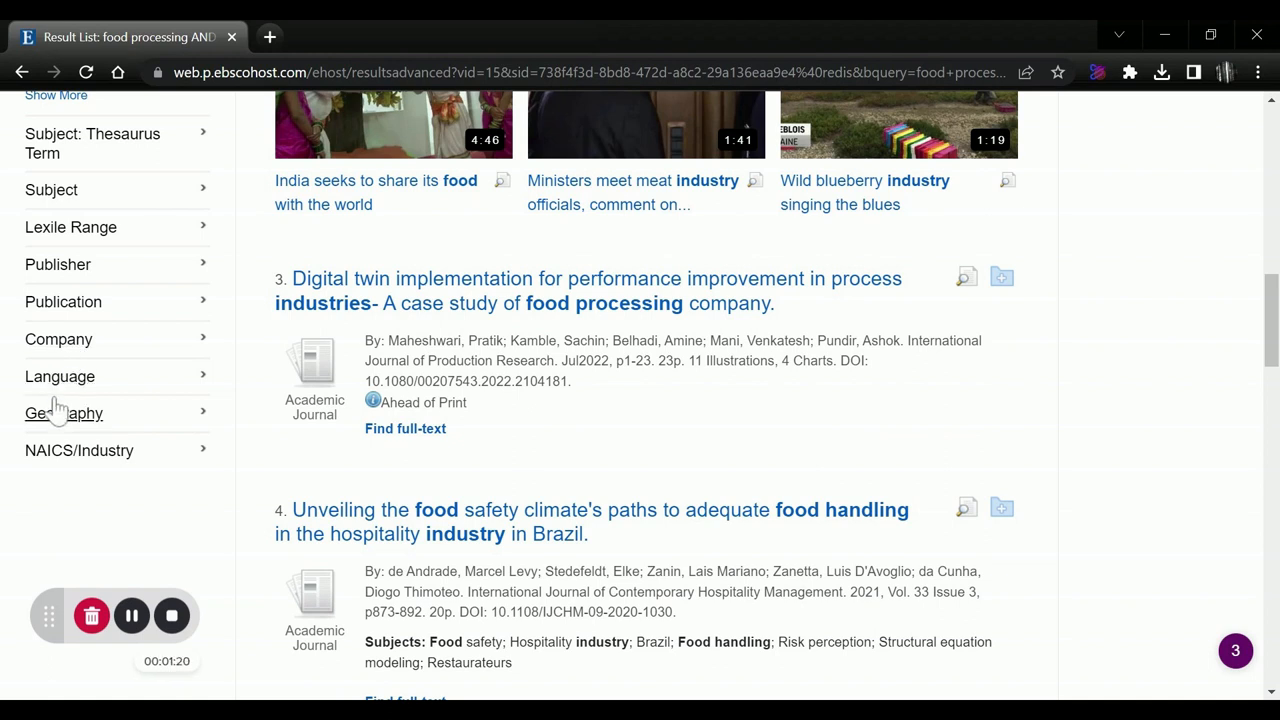
{"action": "mouse_move", "coordinate": [240, 668]}
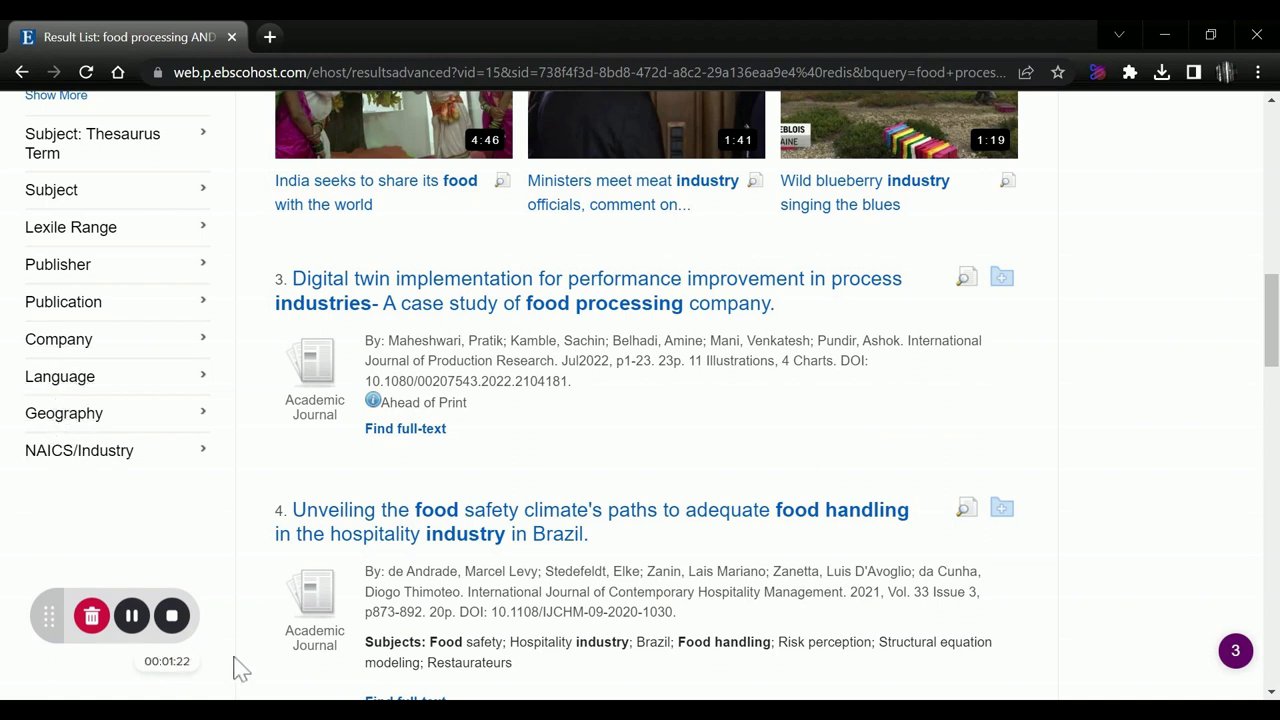
{"action": "scroll", "scroll_direction": "up", "scroll_amount": 3}
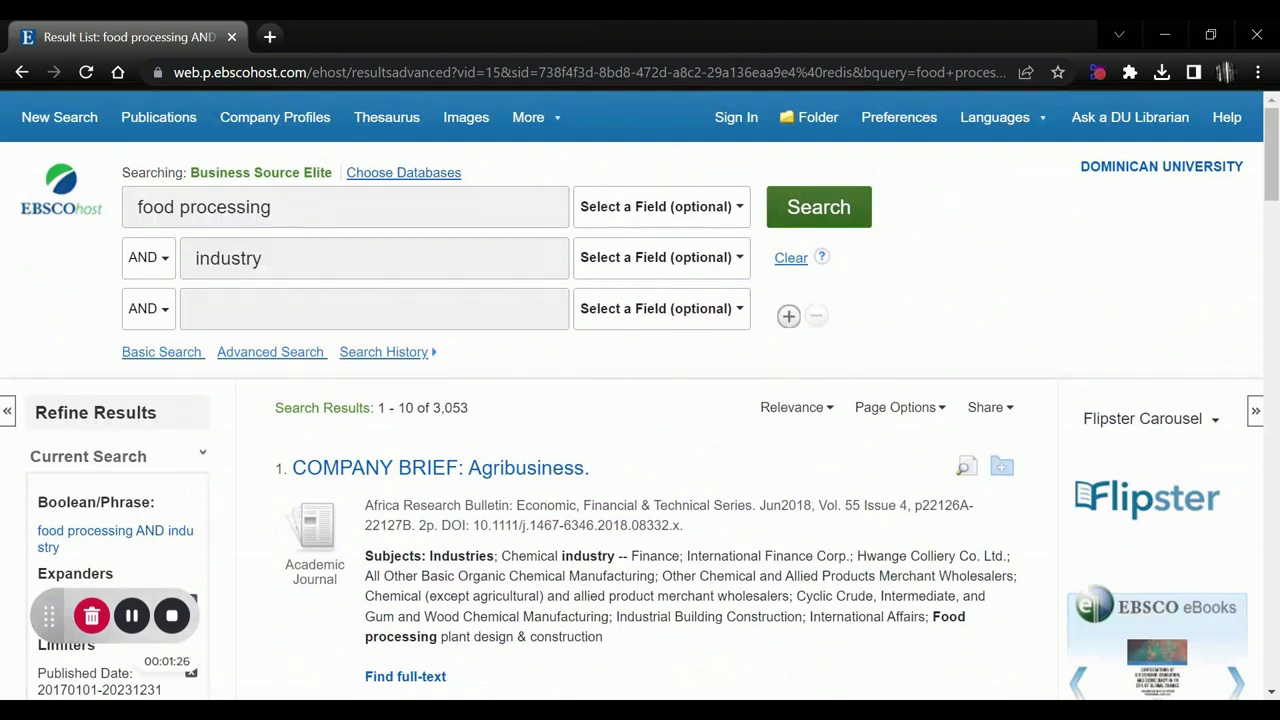
{"action": "mouse_move", "coordinate": [282, 514]}
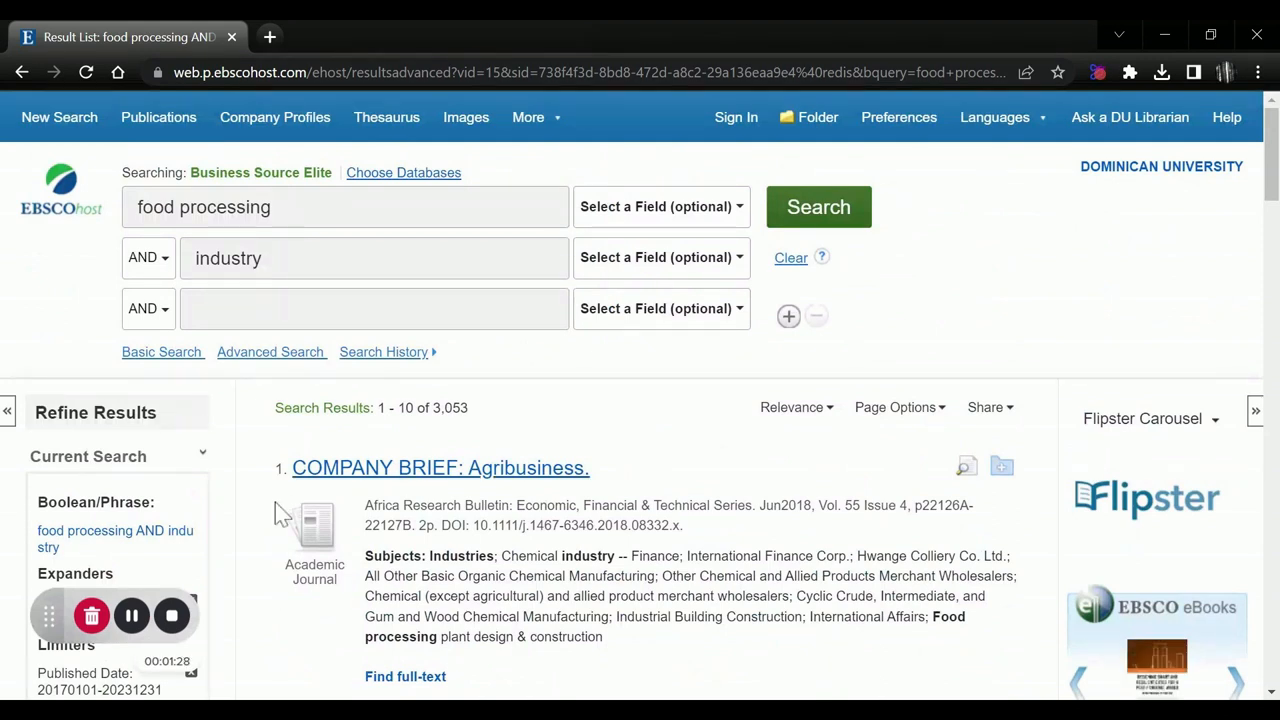